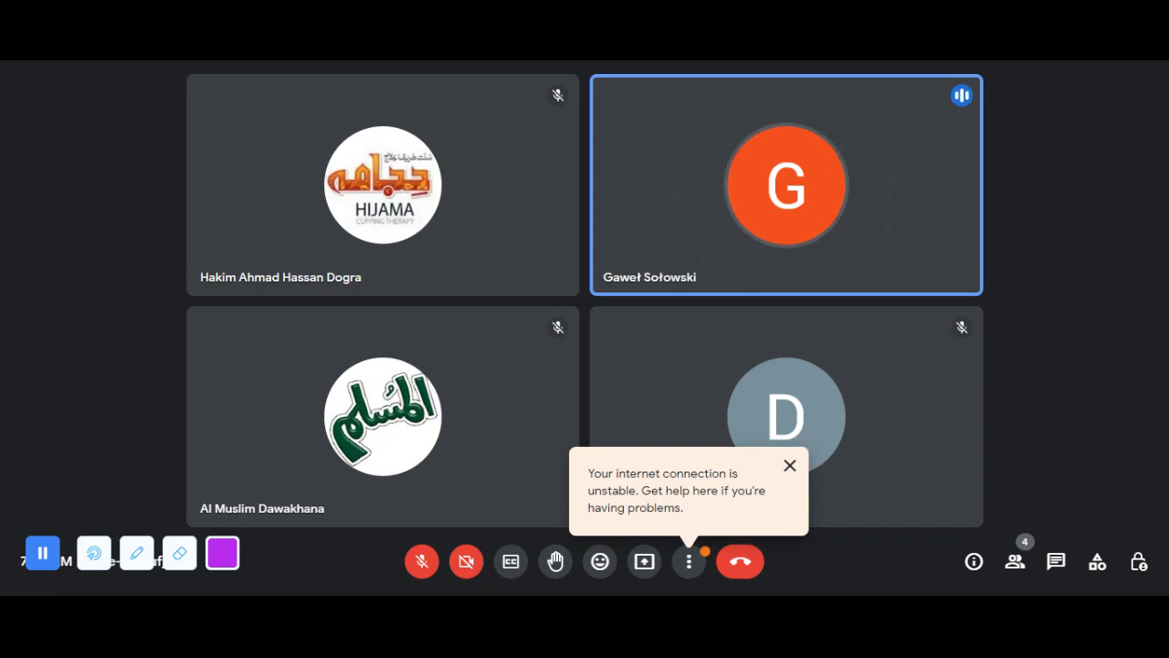
pyautogui.click(789, 466)
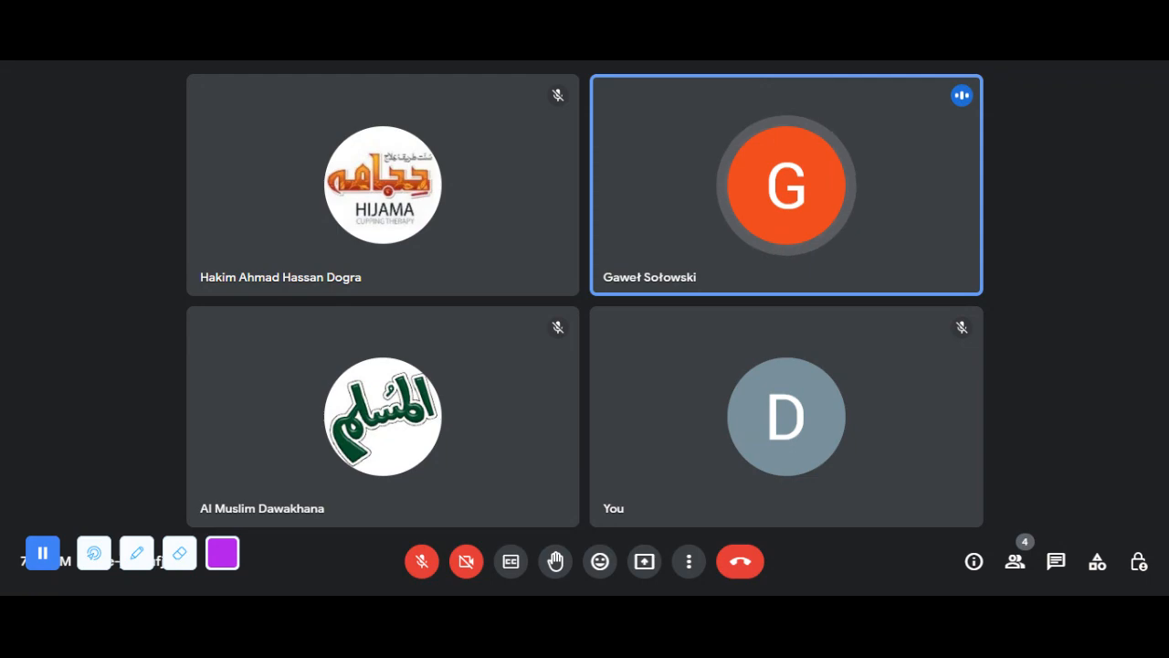
pyautogui.moveTo(588, 64)
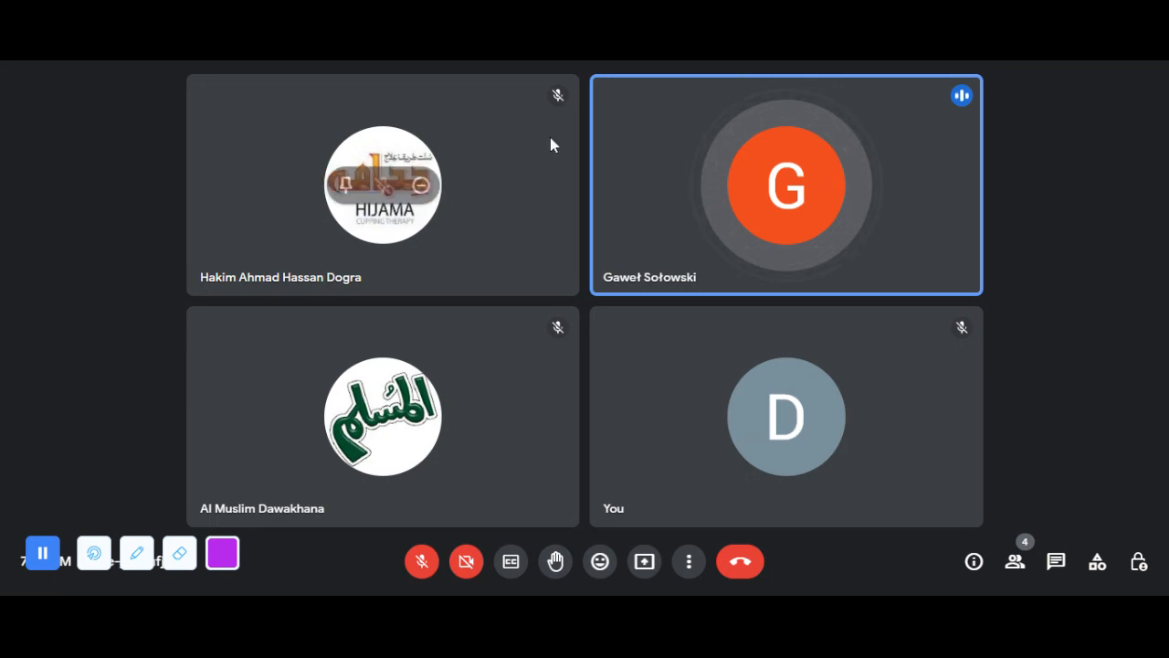
pyautogui.moveTo(585, 164)
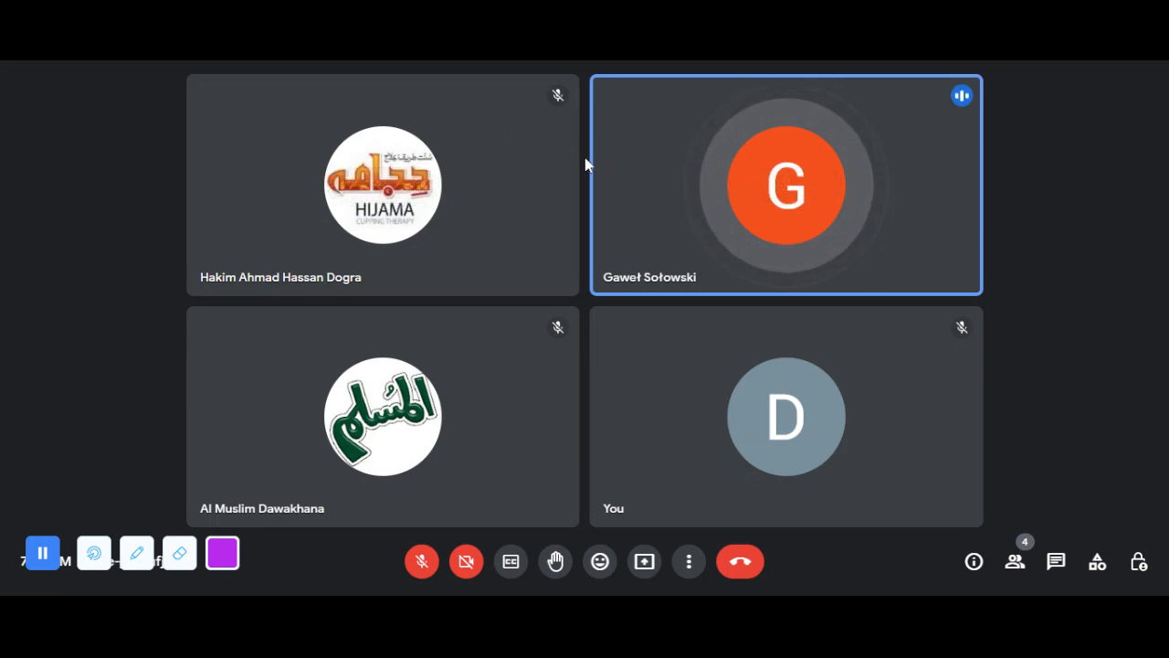